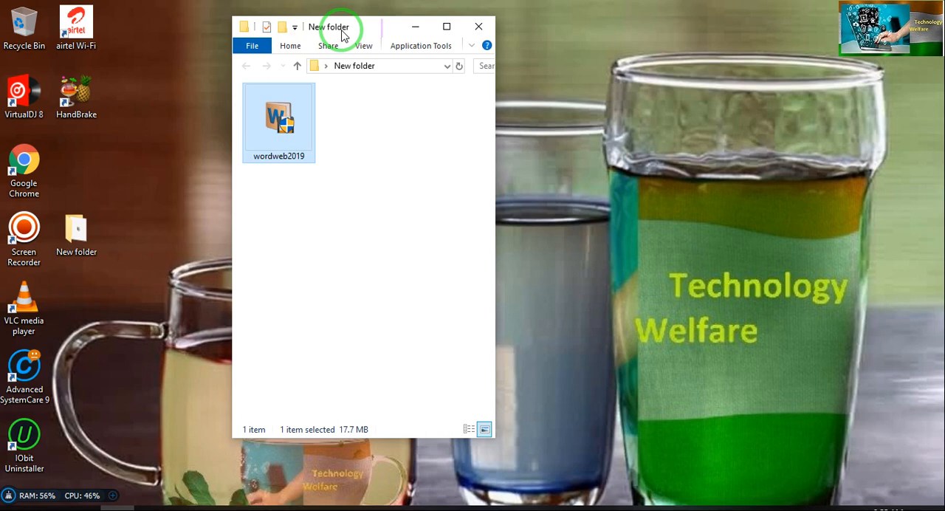
mouse_move(258, 126)
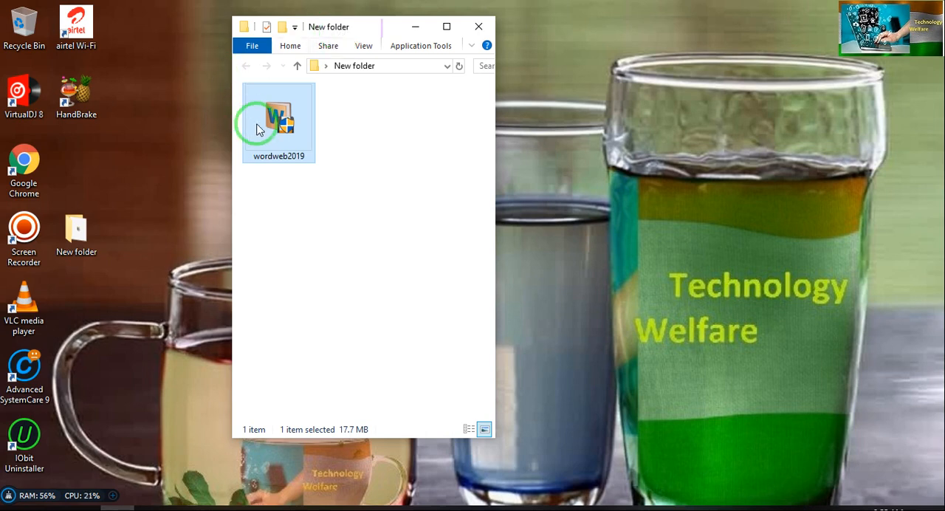
Step: Run wordweb2019.exe to show the welcome screen with the 30-day evaluation terms
right_click(279, 121)
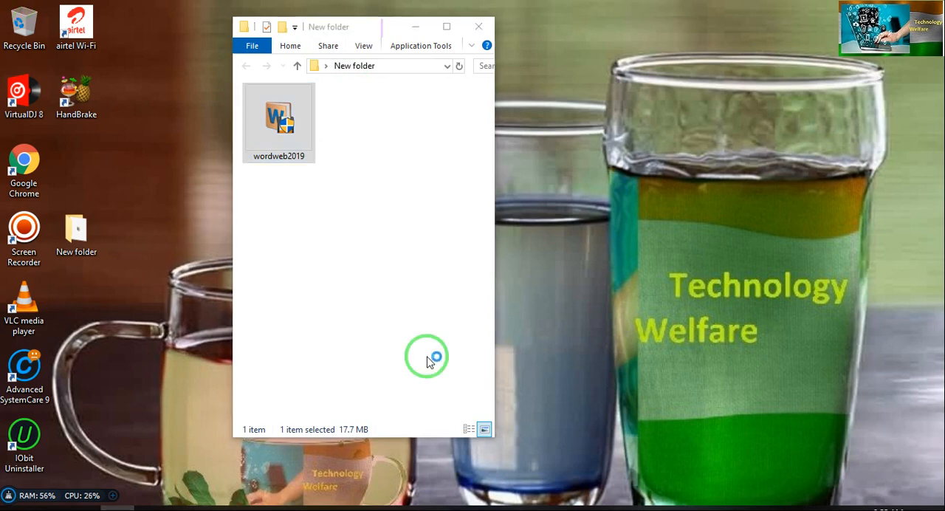
double_click(278, 119)
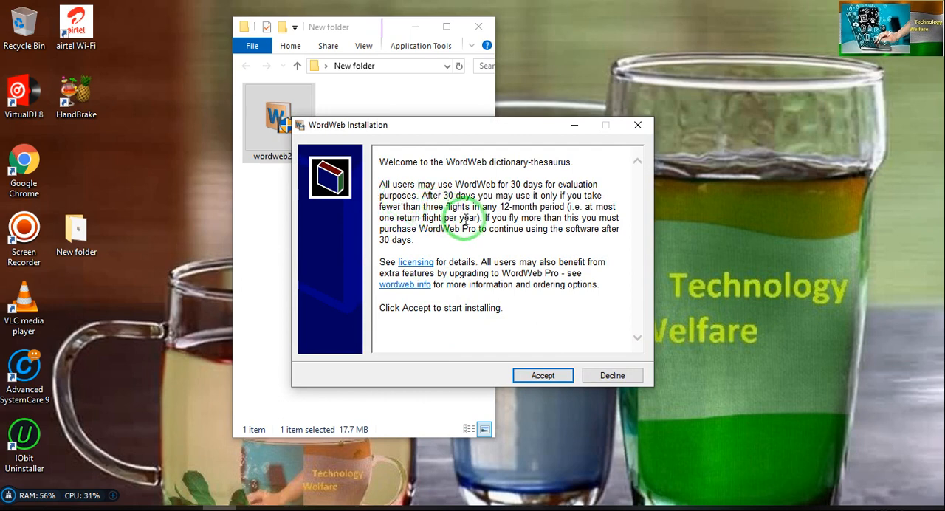
mouse_move(561, 246)
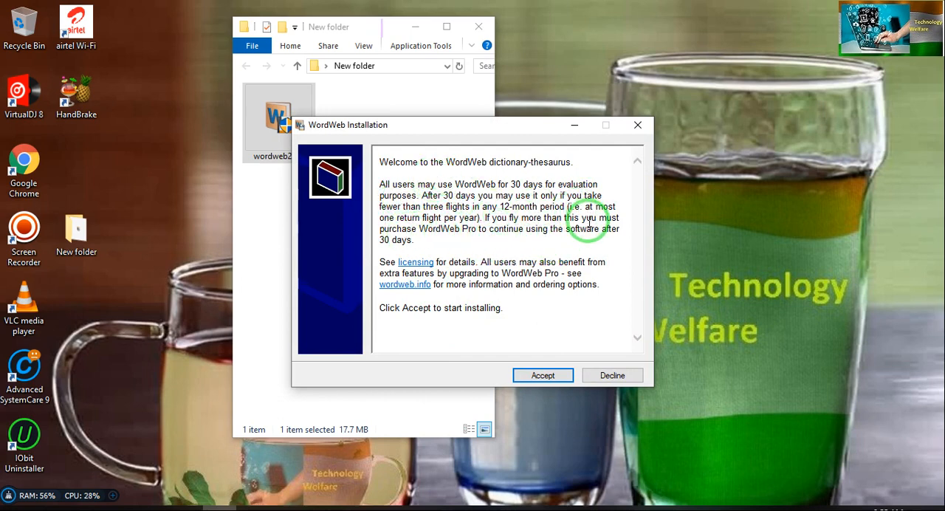
mouse_move(550, 337)
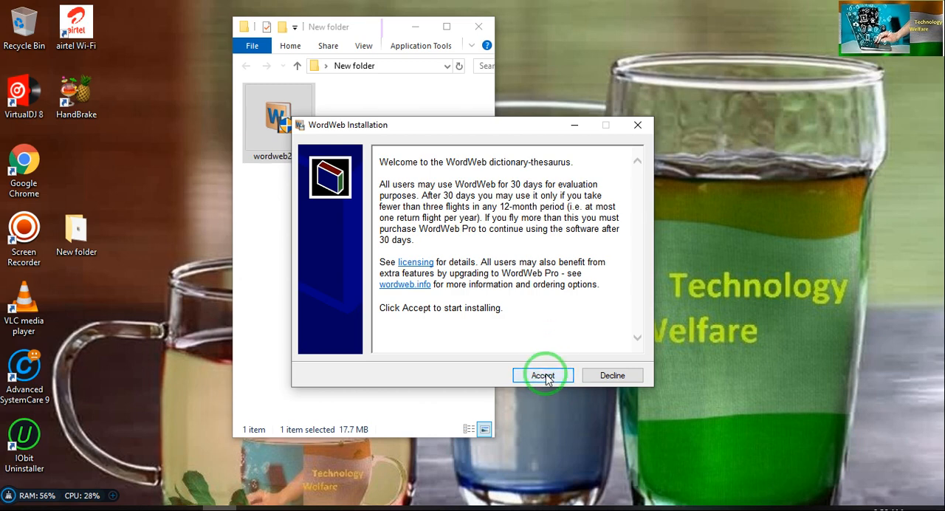
Step: Accept the evaluation terms and unpack the setup files until the destination folder step appears
left_click(543, 375)
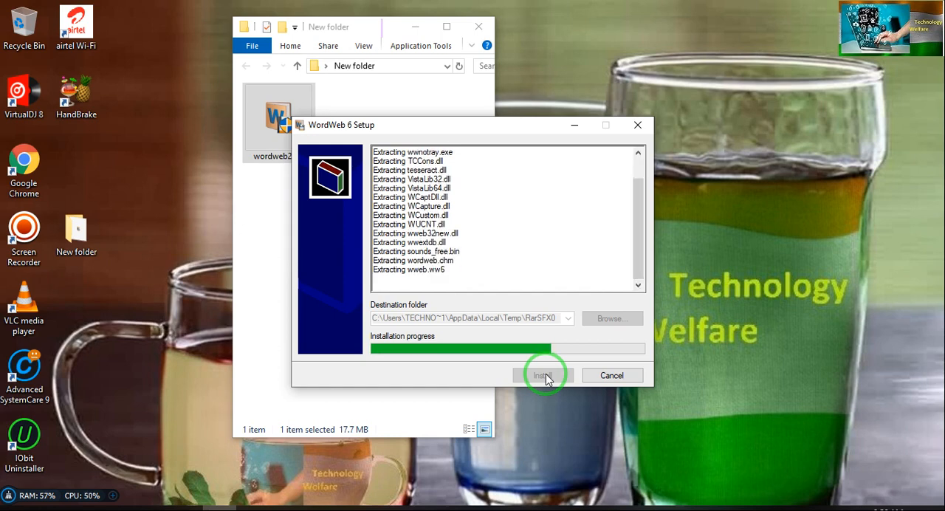
left_click(544, 375)
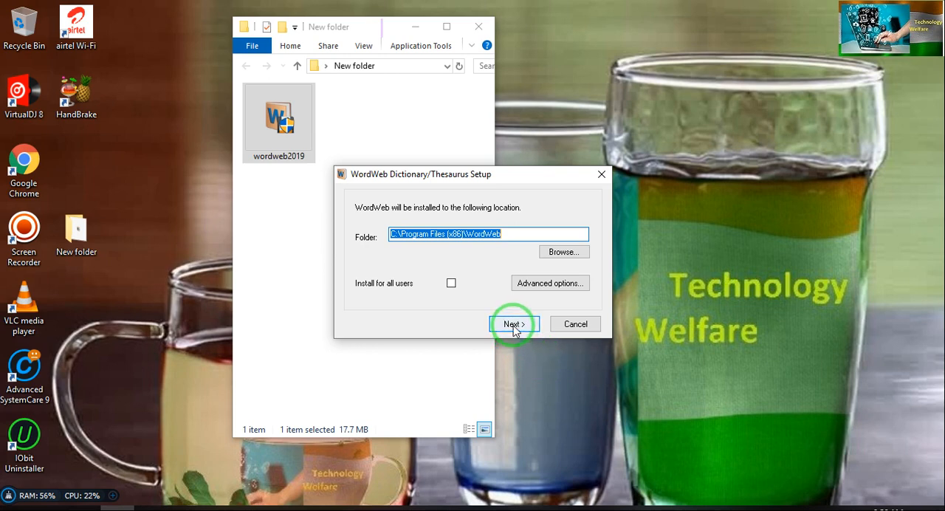
mouse_move(451, 283)
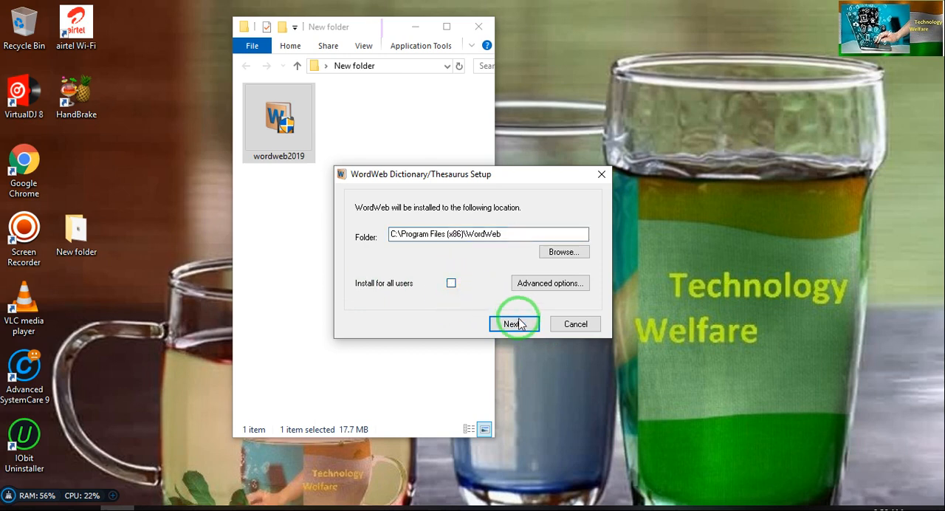
Step: Install to C:\Program Files (x86)\WordWeb using the America English locale
left_click(513, 324)
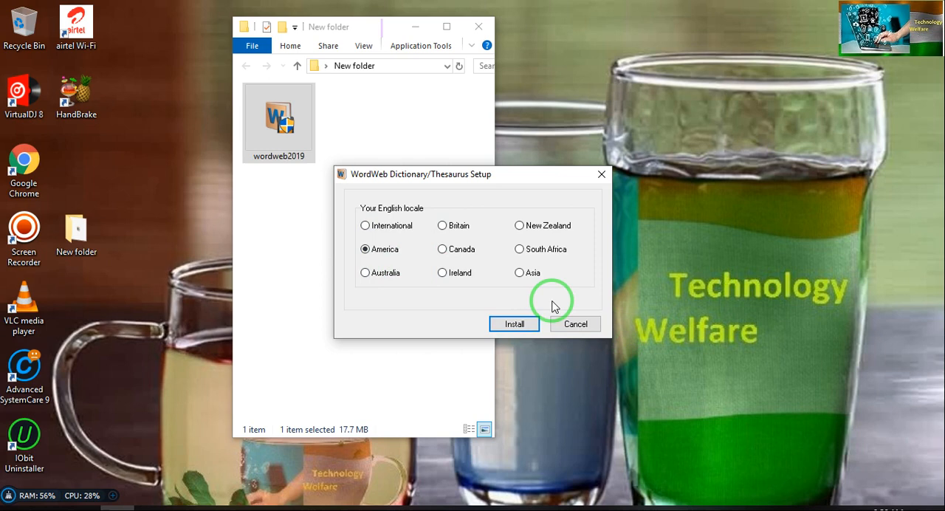
mouse_move(515, 324)
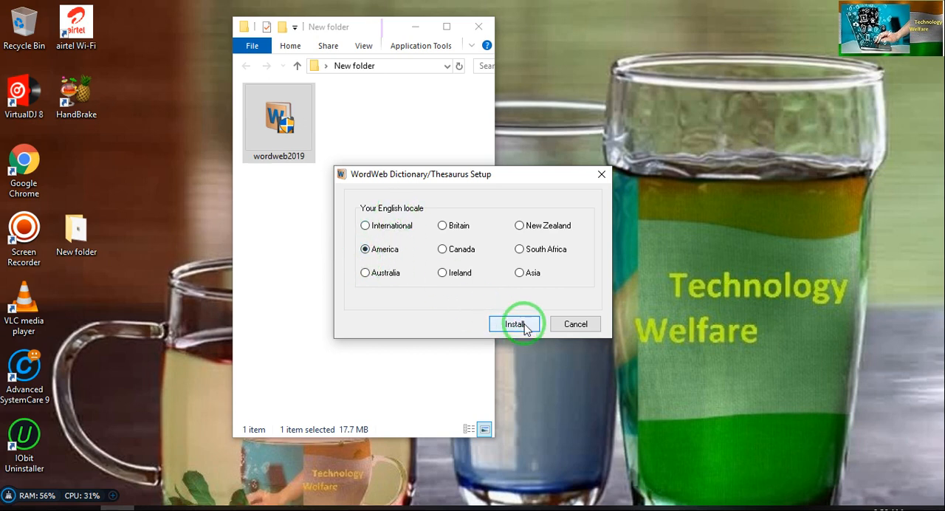
left_click(516, 325)
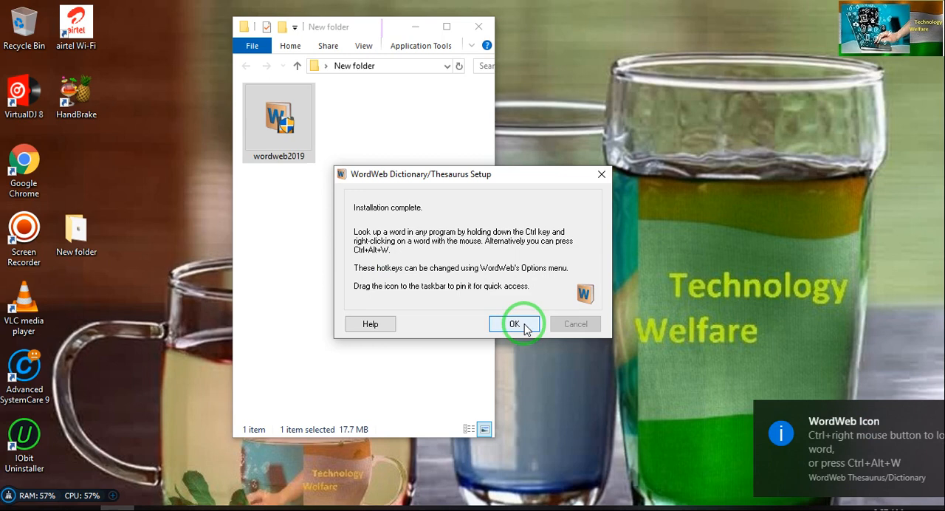
Step: Dismiss the Installation complete message with OK
left_click(515, 324)
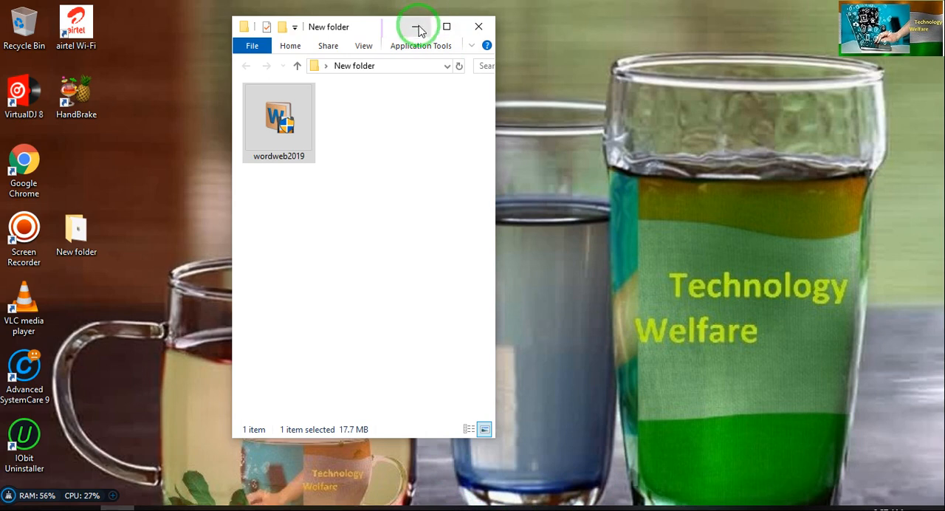
Step: Minimize File Explorer and launch WordWeb from Recently added and its desktop shortcut
left_click(478, 26)
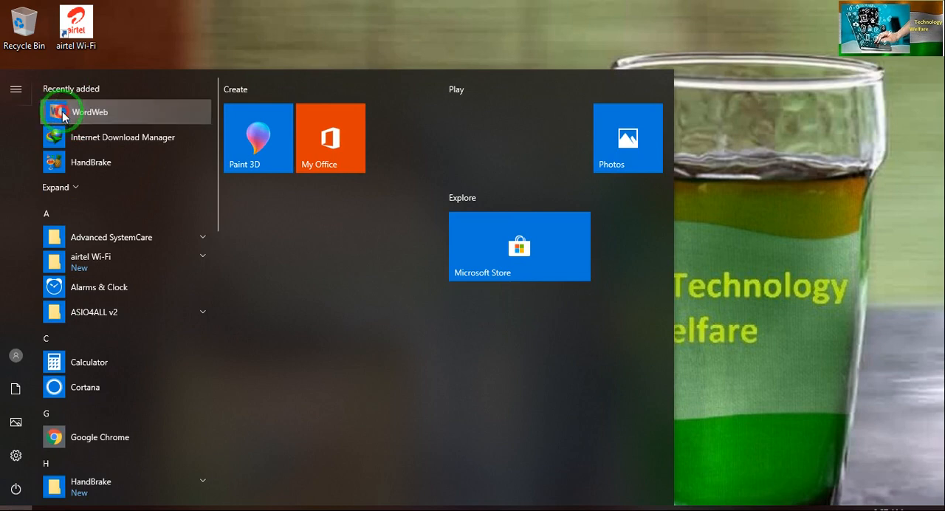
left_click(199, 45)
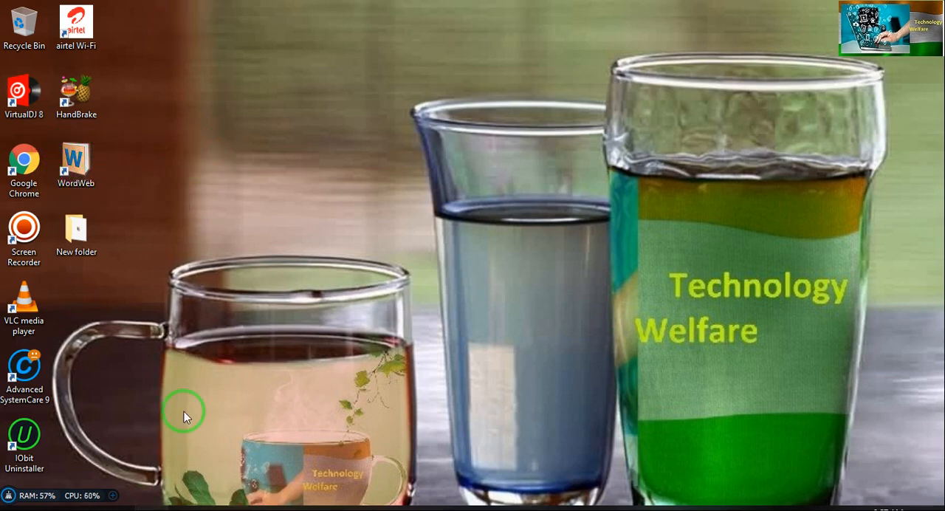
mouse_move(340, 325)
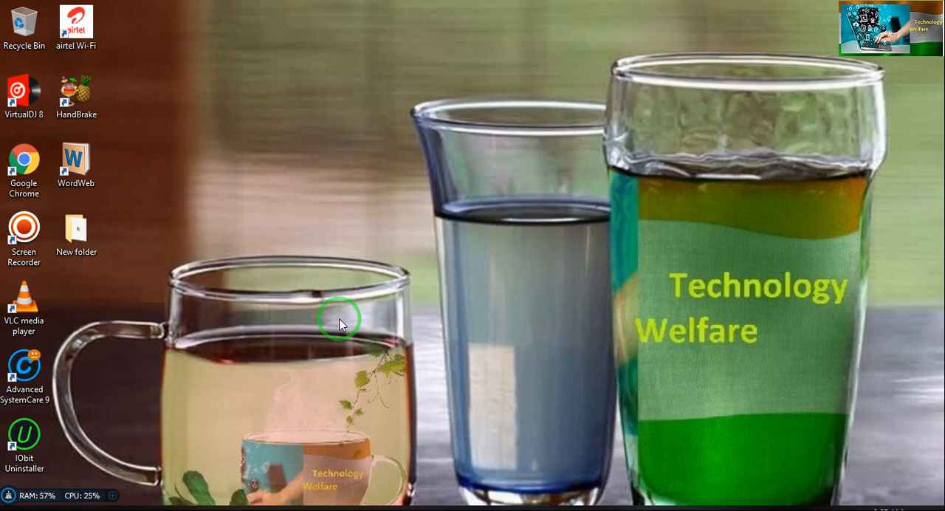
double_click(75, 164)
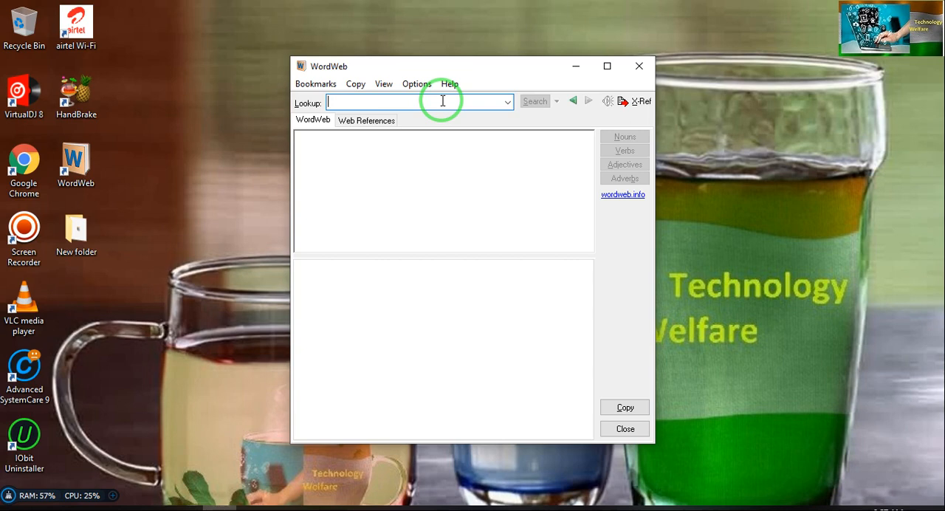
Step: Enter 'vegeta' in the Lookup box and pick 'vegetable' from the suggestions
type("a")
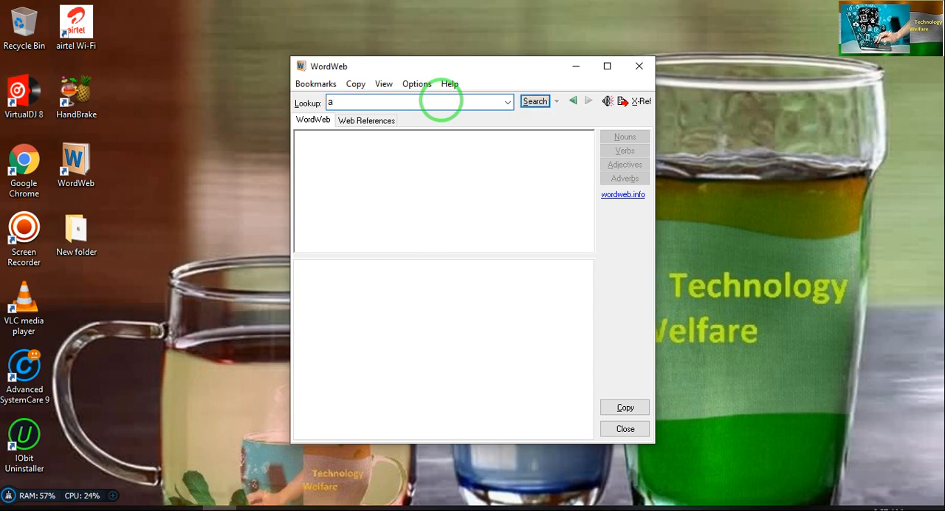
type("veget")
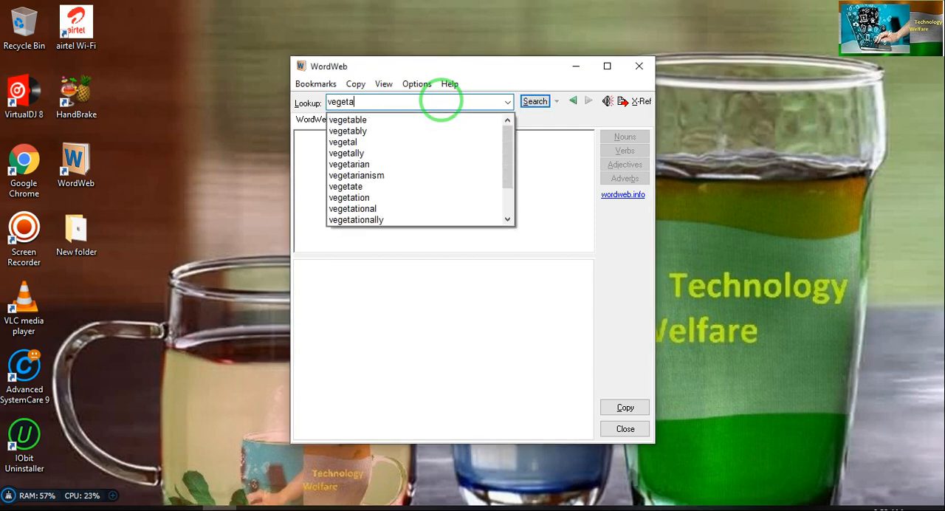
left_click(347, 119)
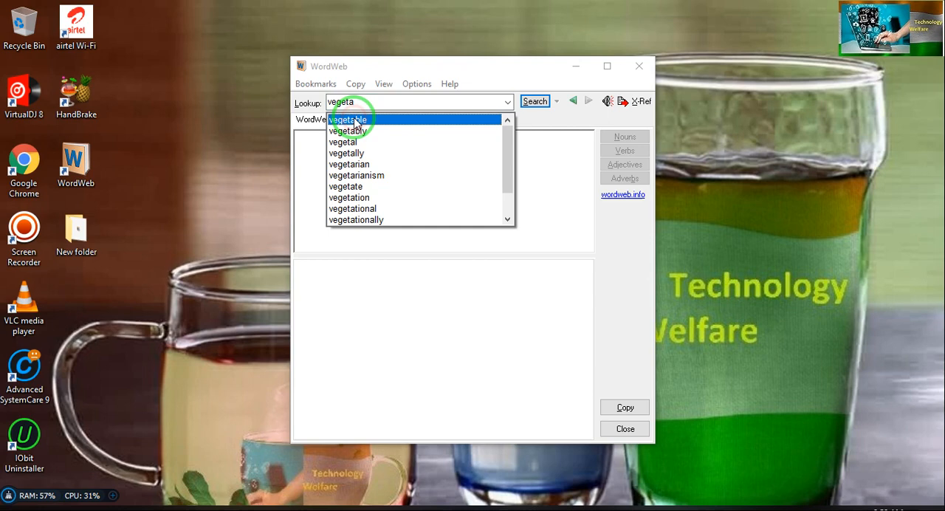
left_click(349, 119)
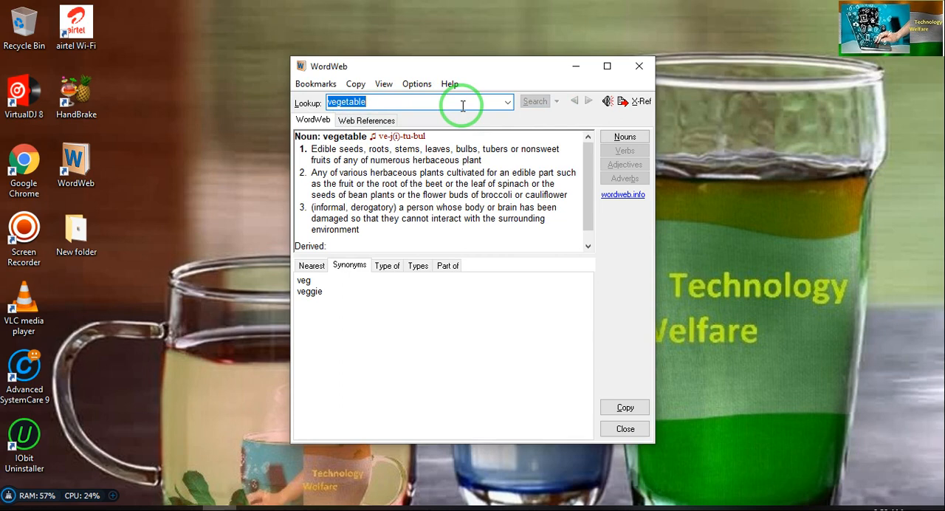
mouse_move(285, 141)
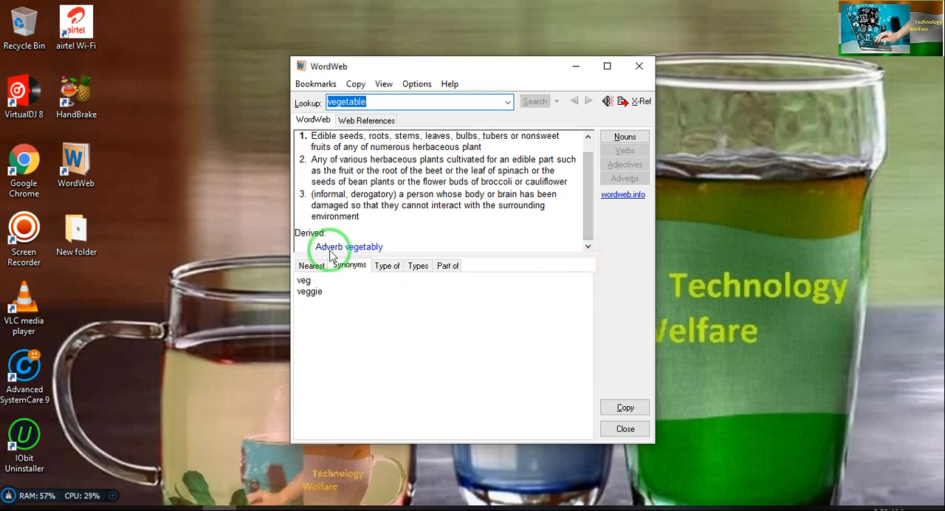
mouse_move(484, 250)
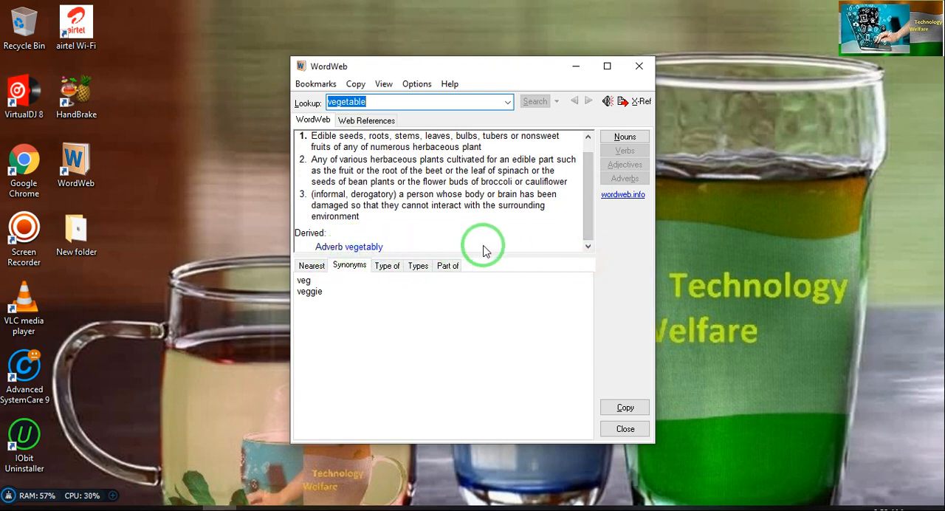
mouse_move(618, 267)
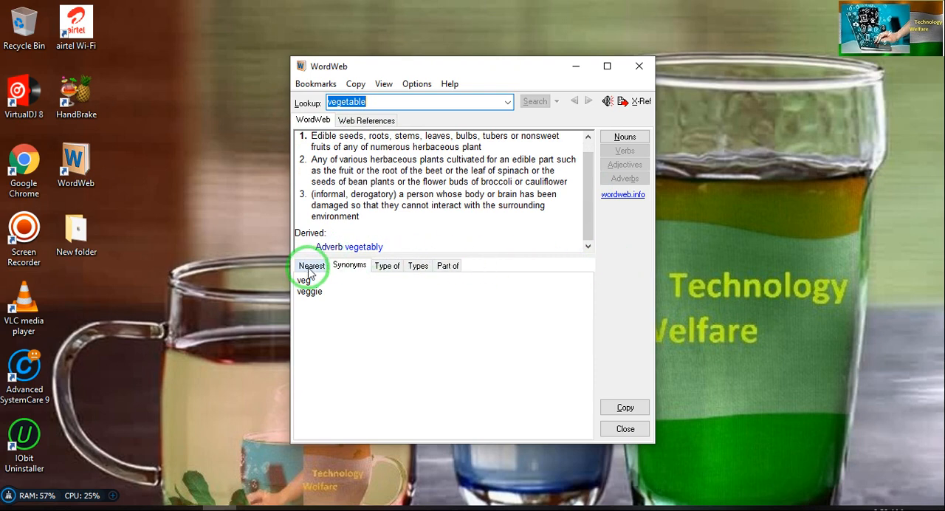
Step: View vegetable's Nearest, Type of, Types and Part of tabs in turn
left_click(311, 265)
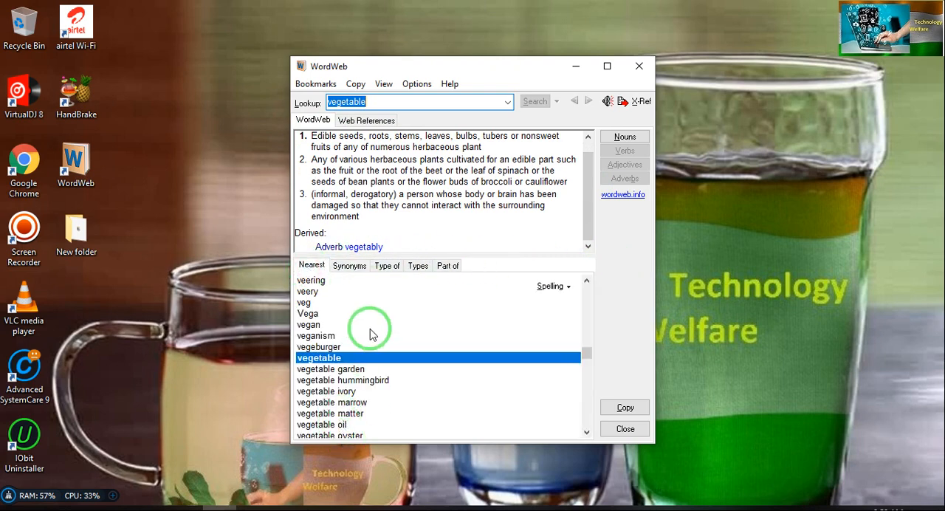
left_click(349, 265)
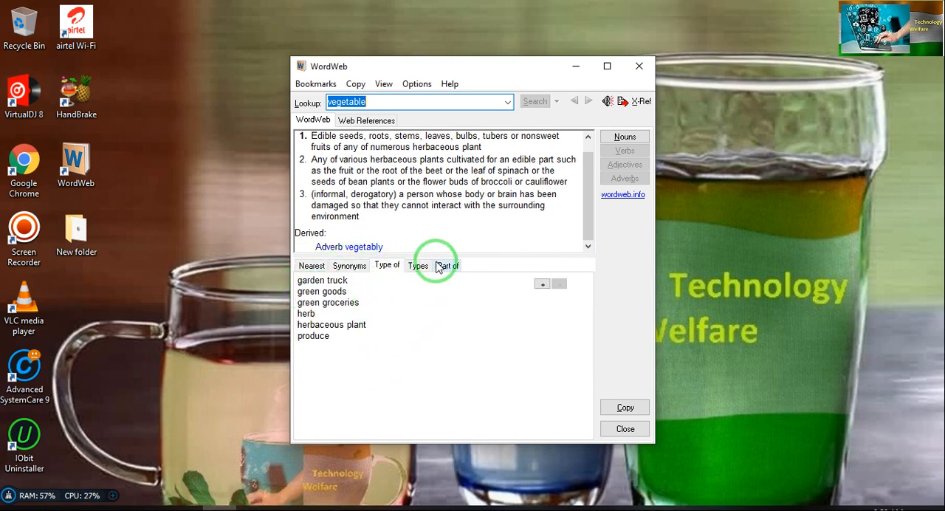
left_click(418, 265)
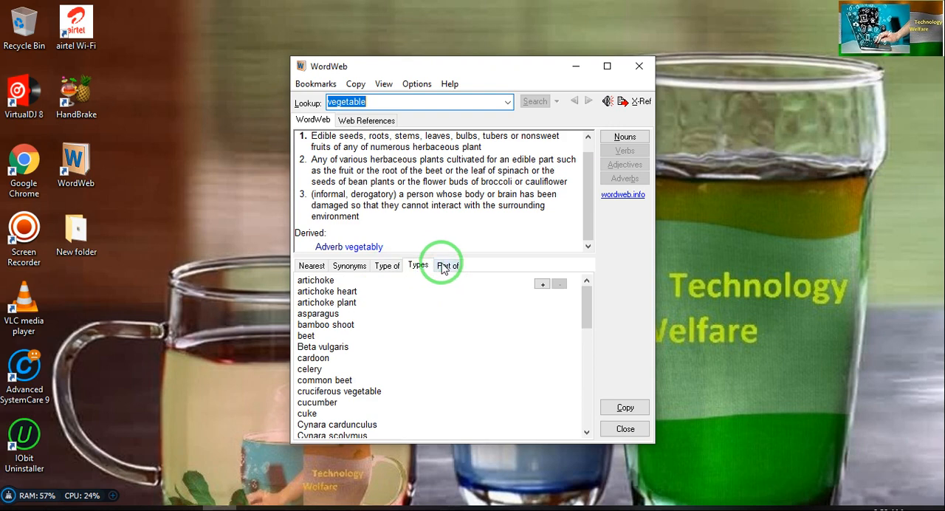
left_click(448, 265)
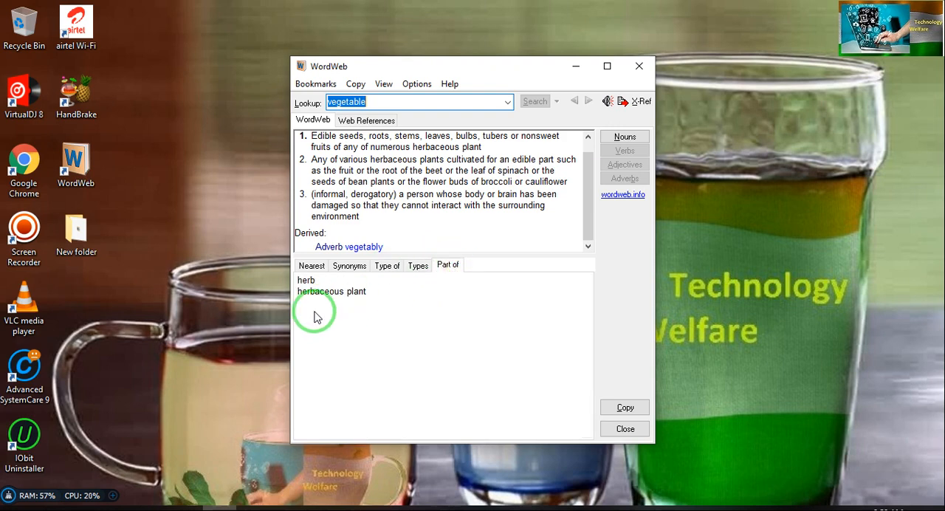
mouse_move(584, 114)
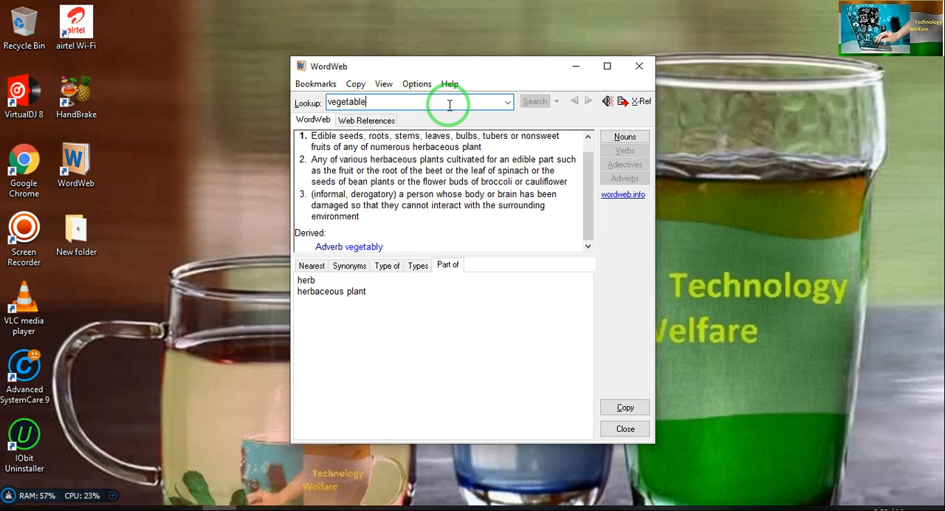
Step: Drag the WordWeb window left, then play vegetable's pronunciation twice, closing each sound notice
left_click_drag(448, 66, 399, 65)
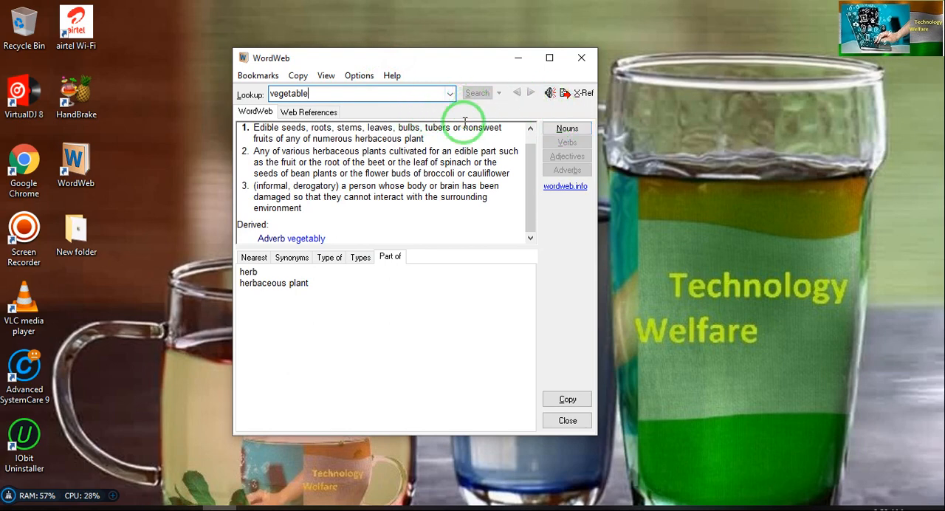
mouse_move(387, 132)
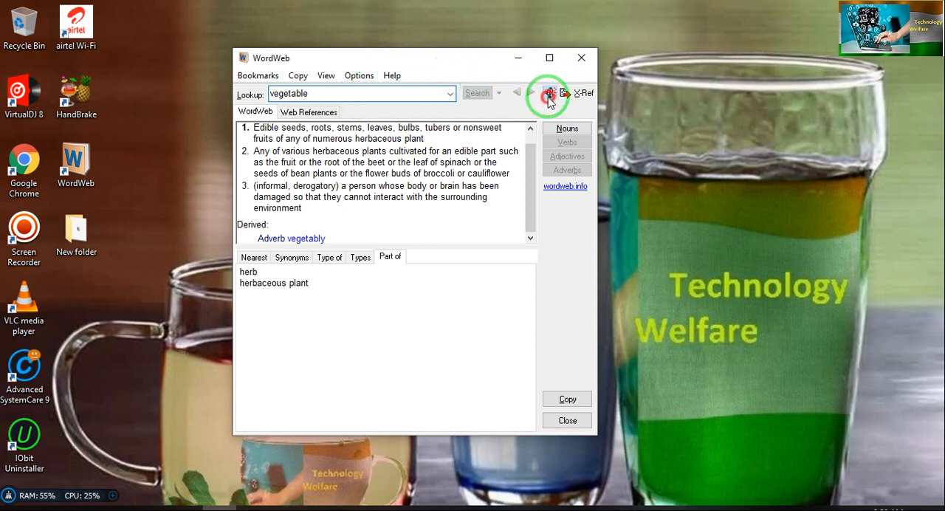
left_click(551, 93)
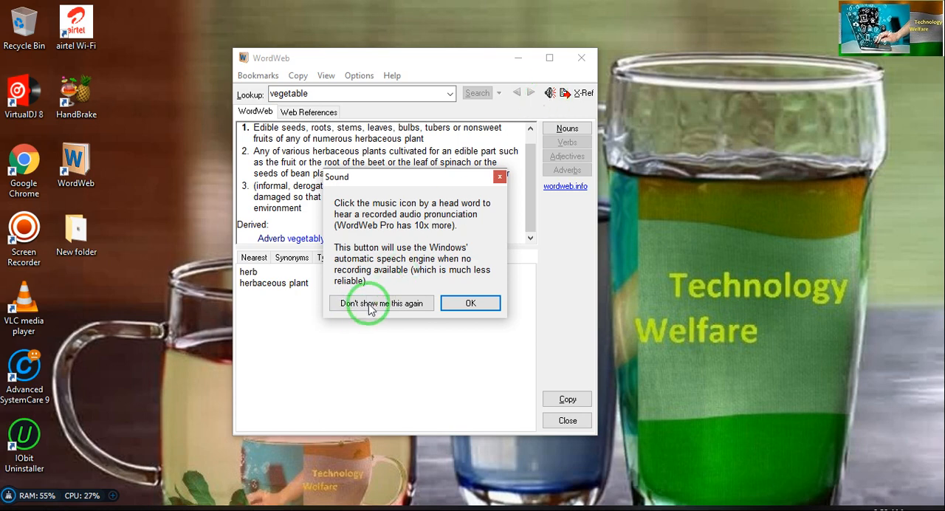
left_click(470, 303)
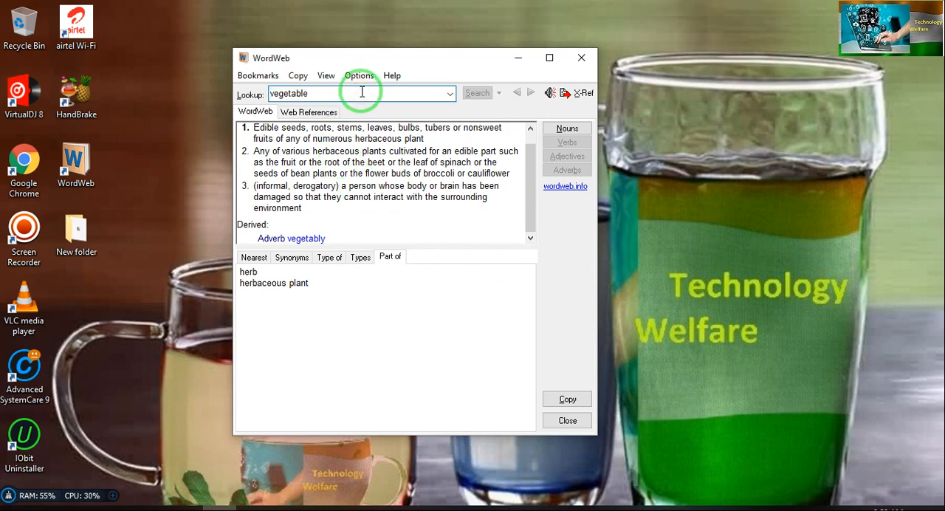
left_click(550, 92)
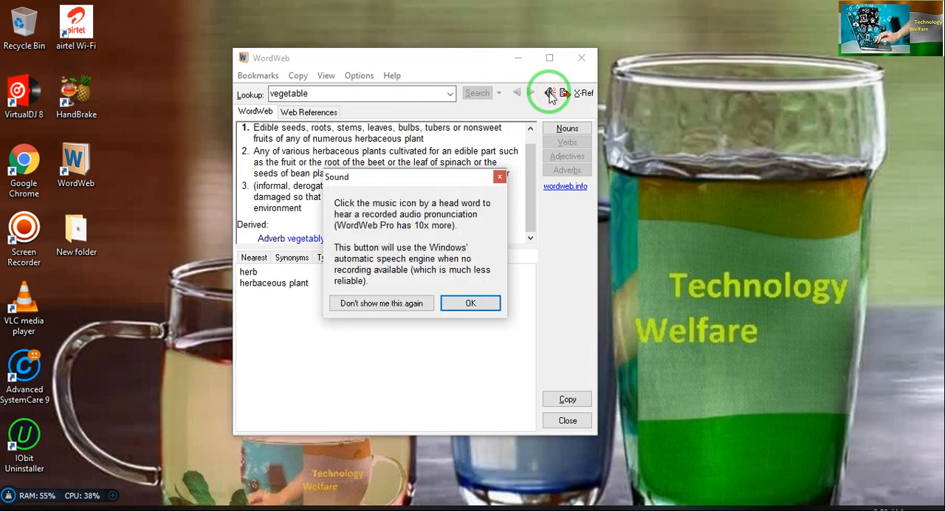
left_click(470, 303)
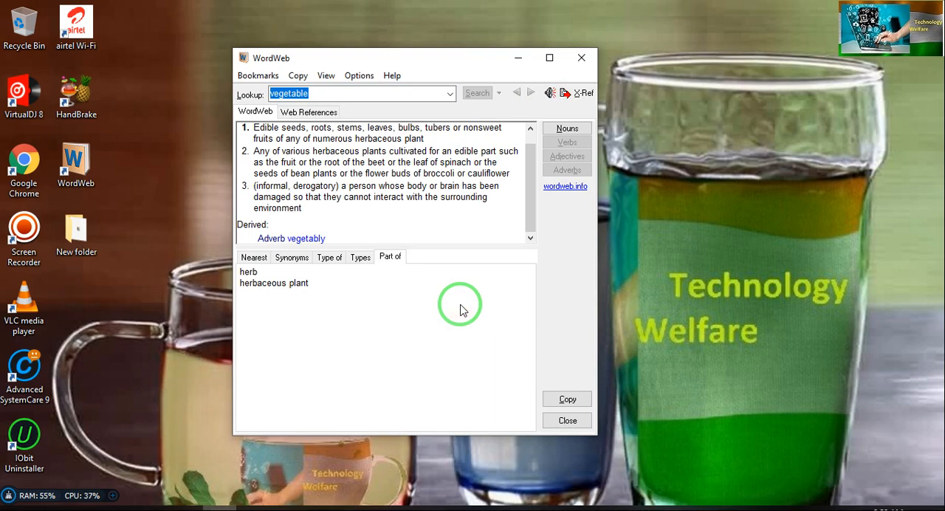
mouse_move(500, 129)
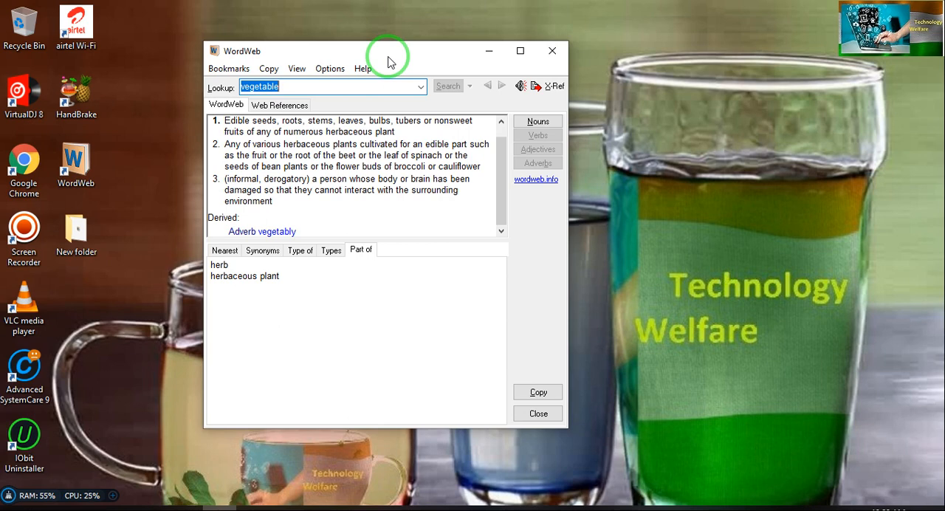
mouse_move(600, 235)
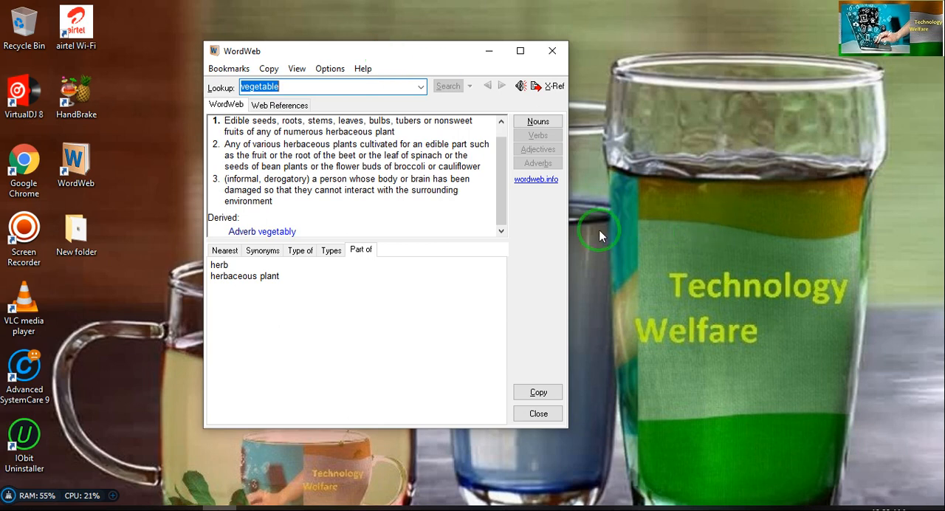